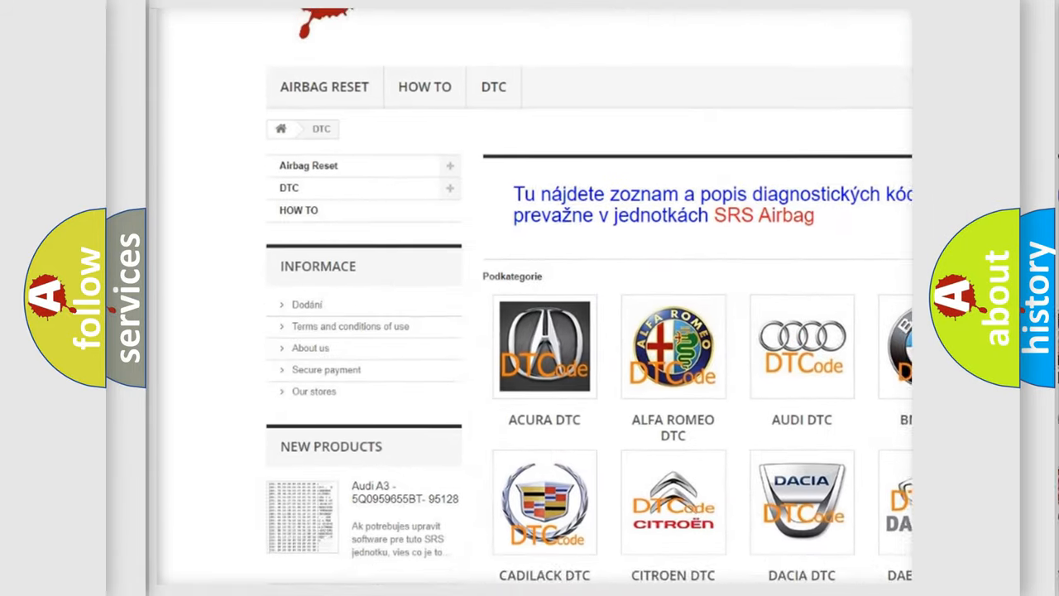
{"action": "scroll", "scroll_direction": "down", "scroll_amount": 3}
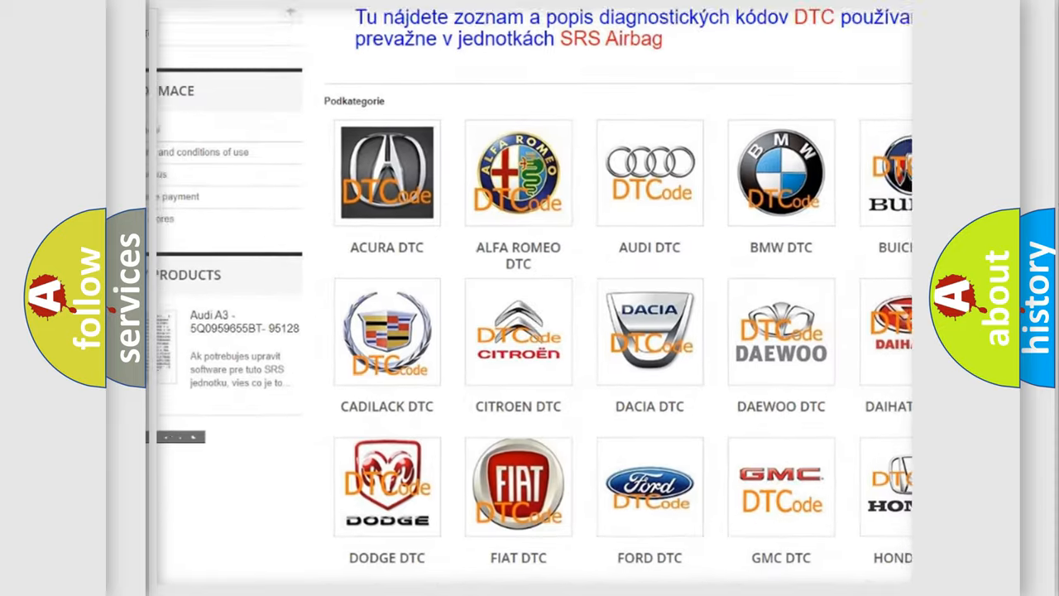
{"action": "scroll", "scroll_direction": "down", "scroll_amount": 3}
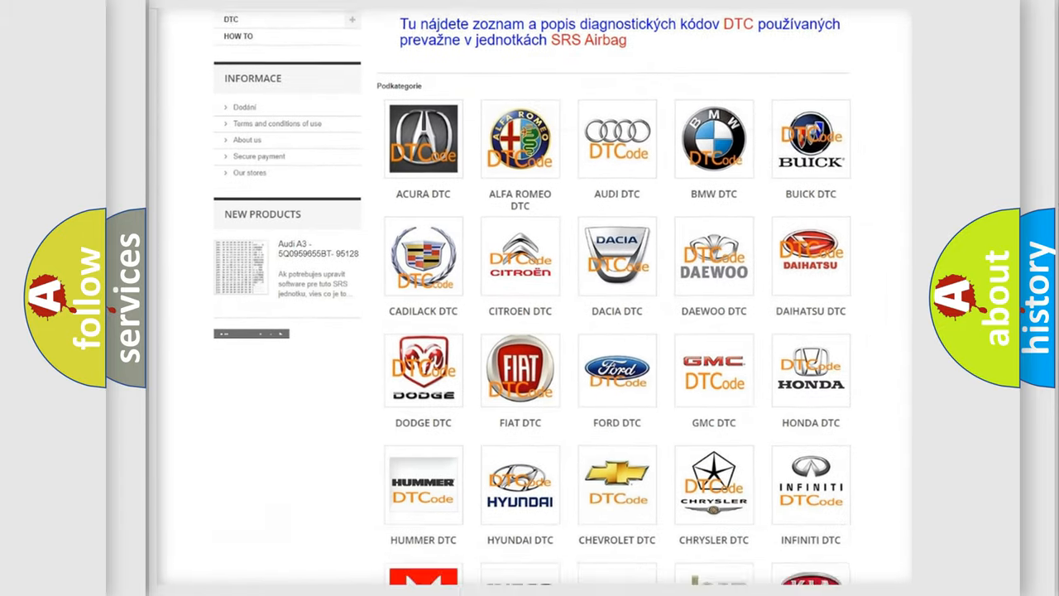
{"action": "scroll", "scroll_direction": "down", "scroll_amount": 3}
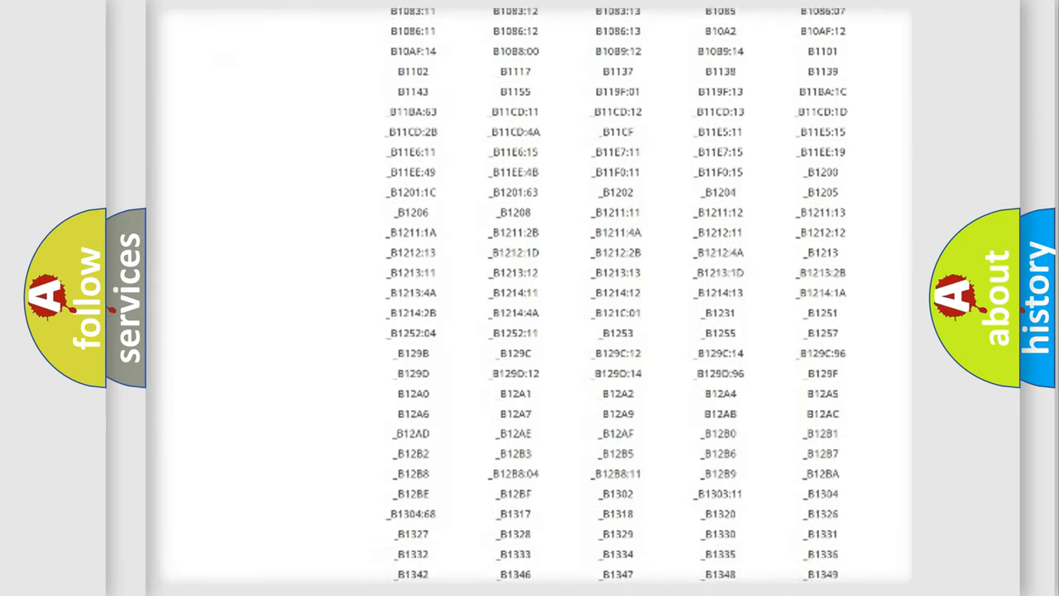
{"action": "scroll", "scroll_direction": "down", "scroll_amount": 3}
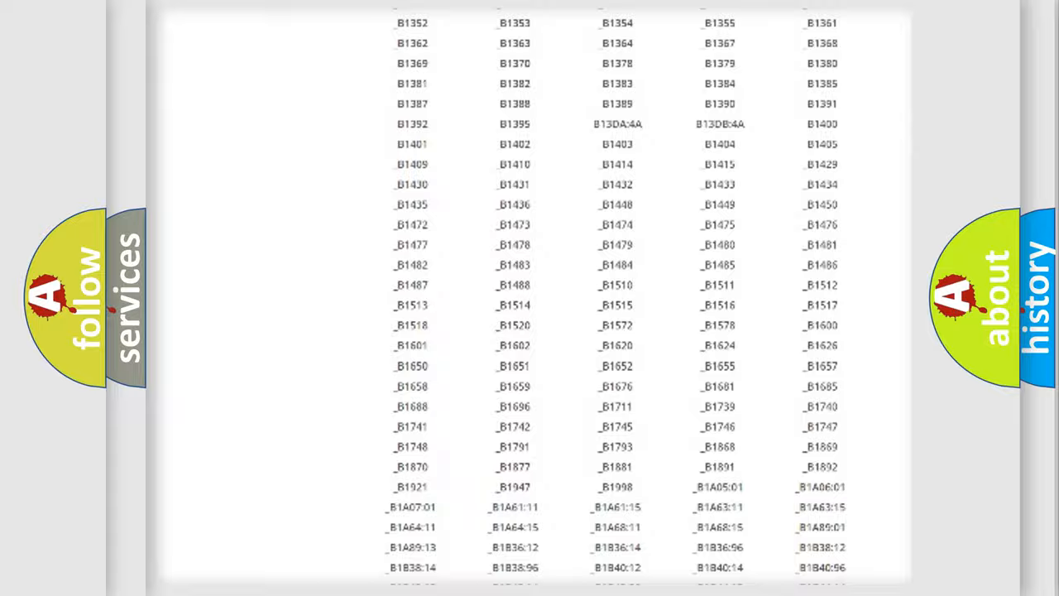